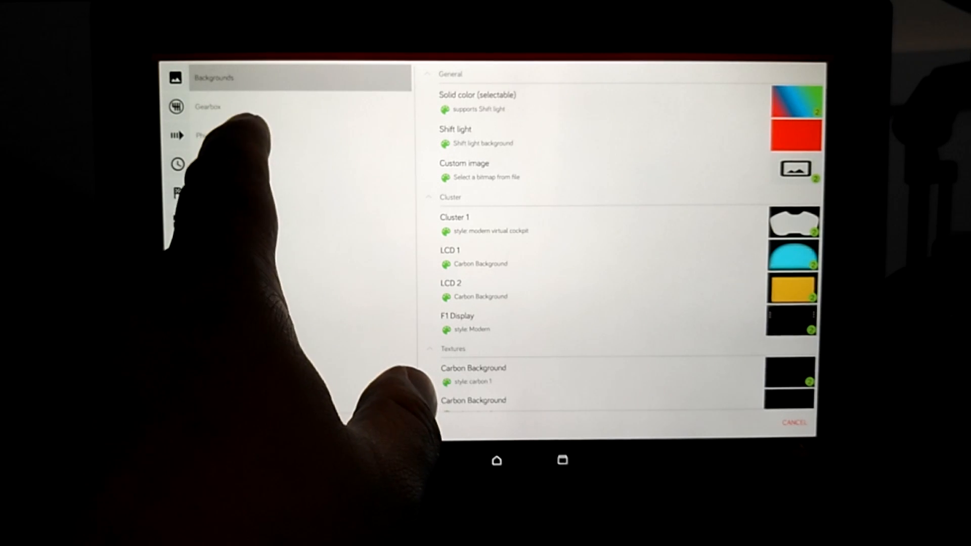
Close the Backgrounds list to reveal the Dirt Rally dashboard with km/h speedometer and rev counter
{"action": "left_click", "coordinate": [206, 135]}
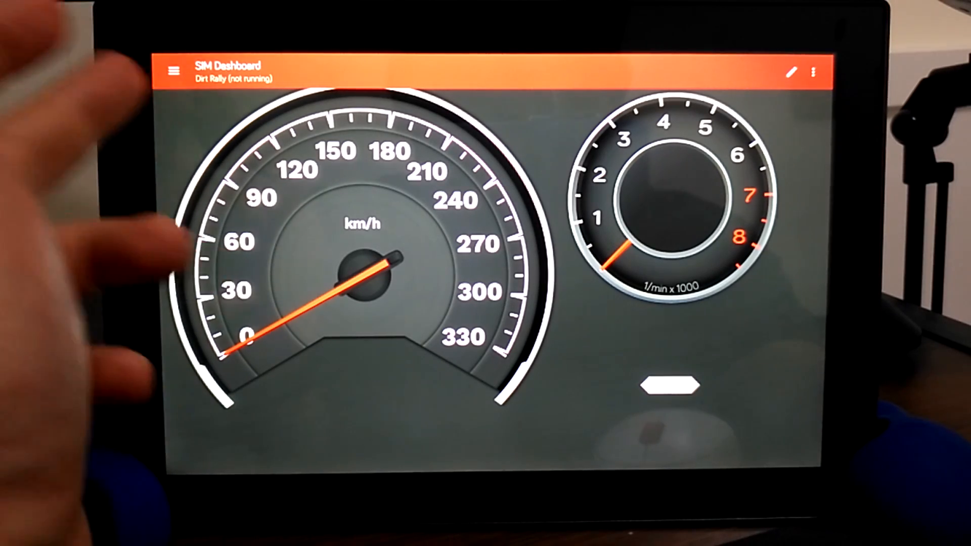
{"action": "left_click", "coordinate": [172, 70]}
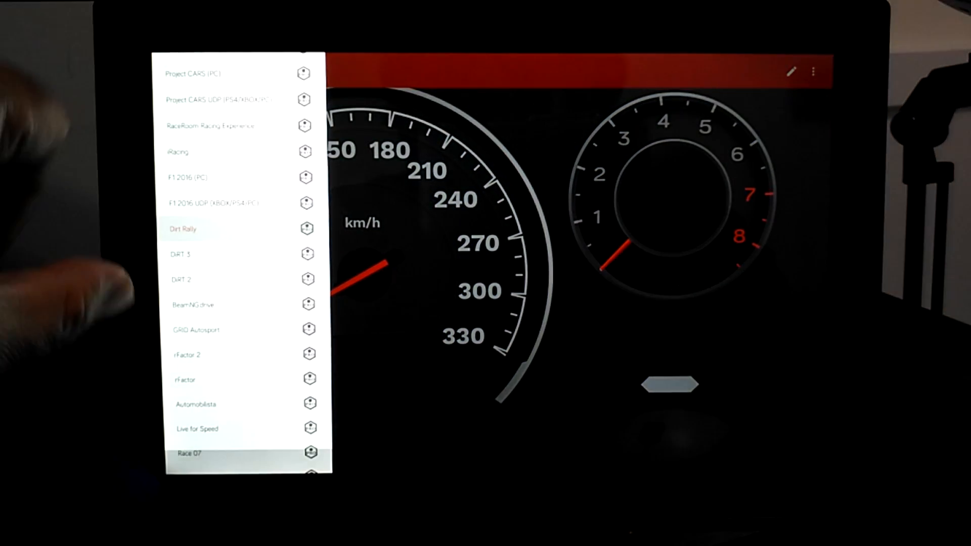
{"action": "scroll", "scroll_direction": "down", "scroll_amount": 3}
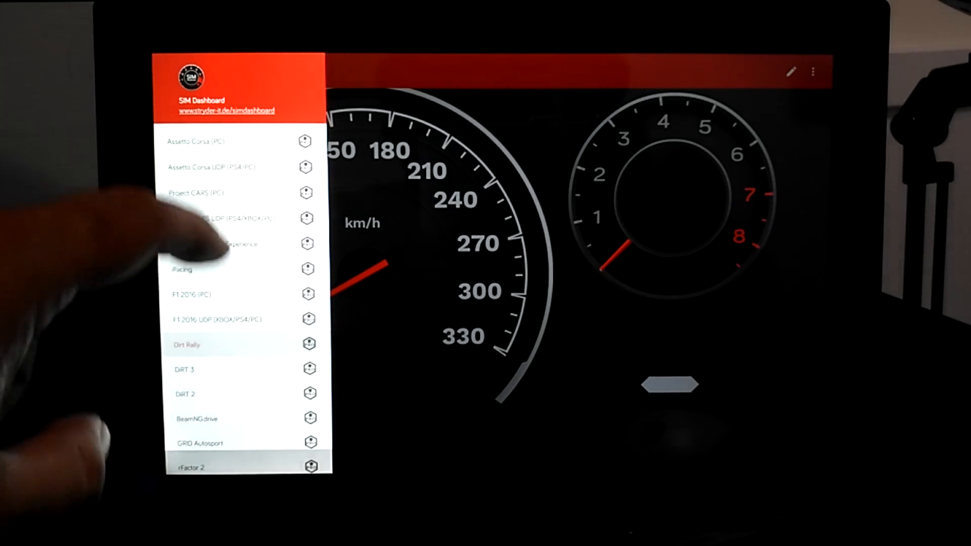
{"action": "scroll", "scroll_direction": "down", "scroll_amount": 3}
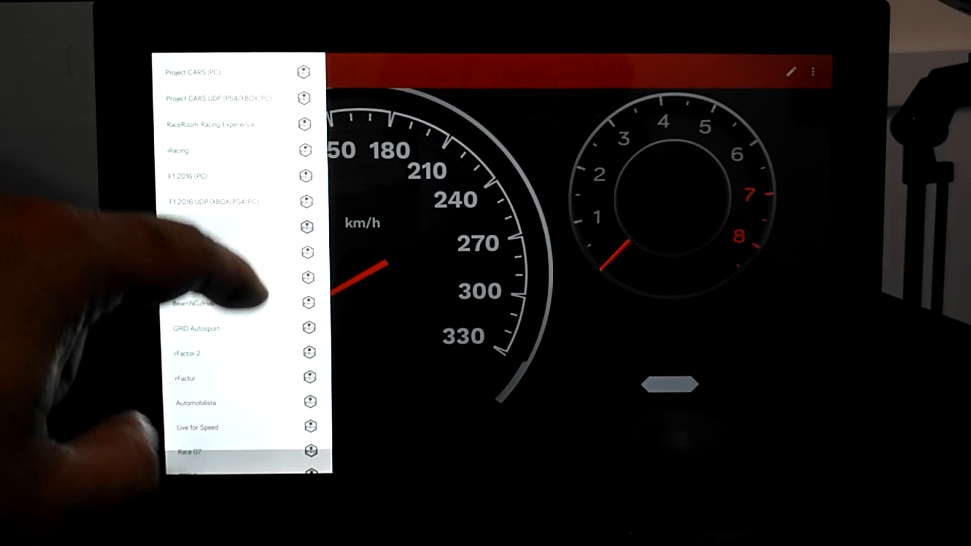
{"action": "scroll", "scroll_direction": "down", "scroll_amount": 3}
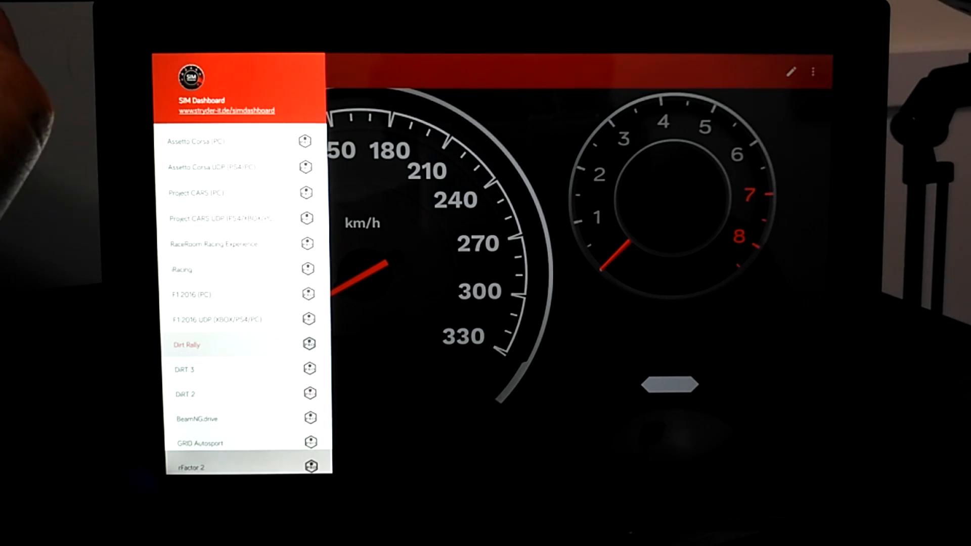
{"action": "left_click", "coordinate": [186, 344]}
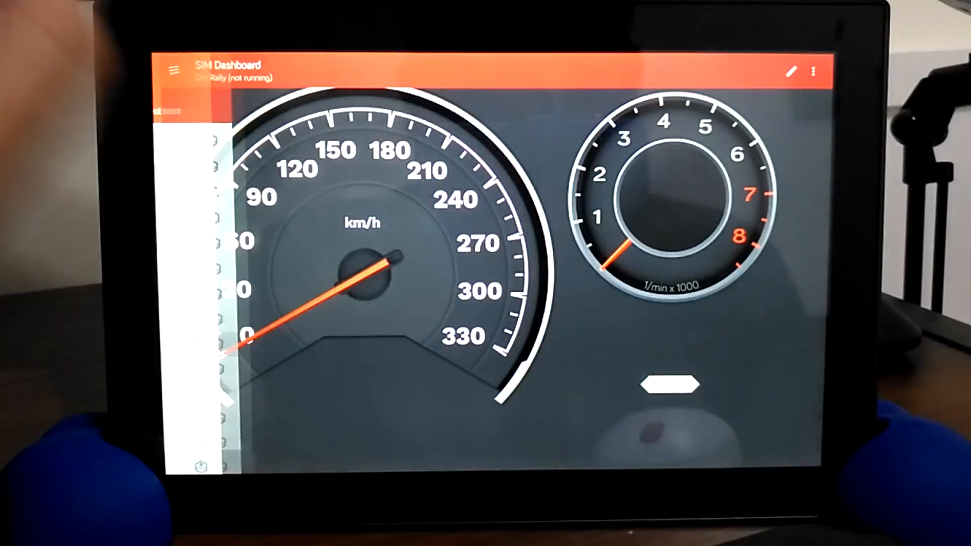
{"action": "left_click", "coordinate": [172, 67]}
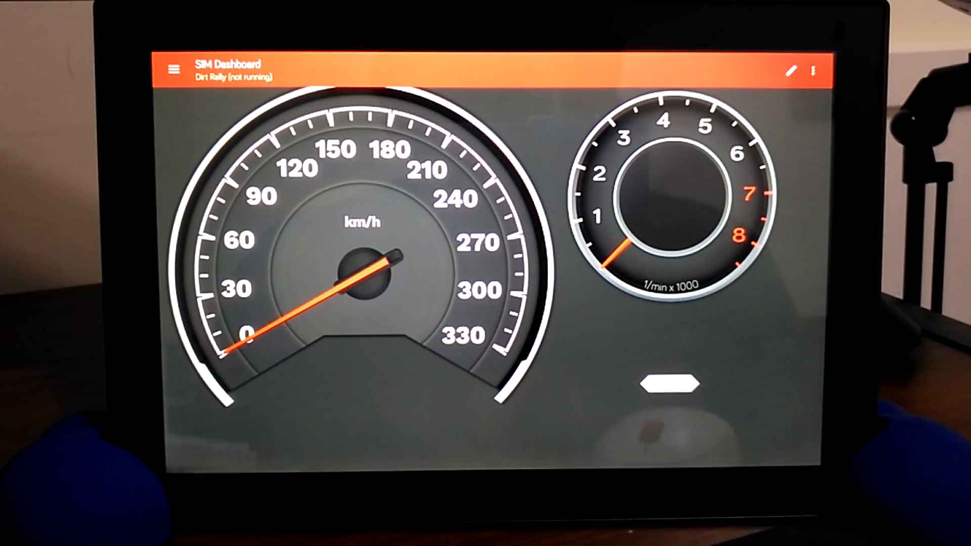